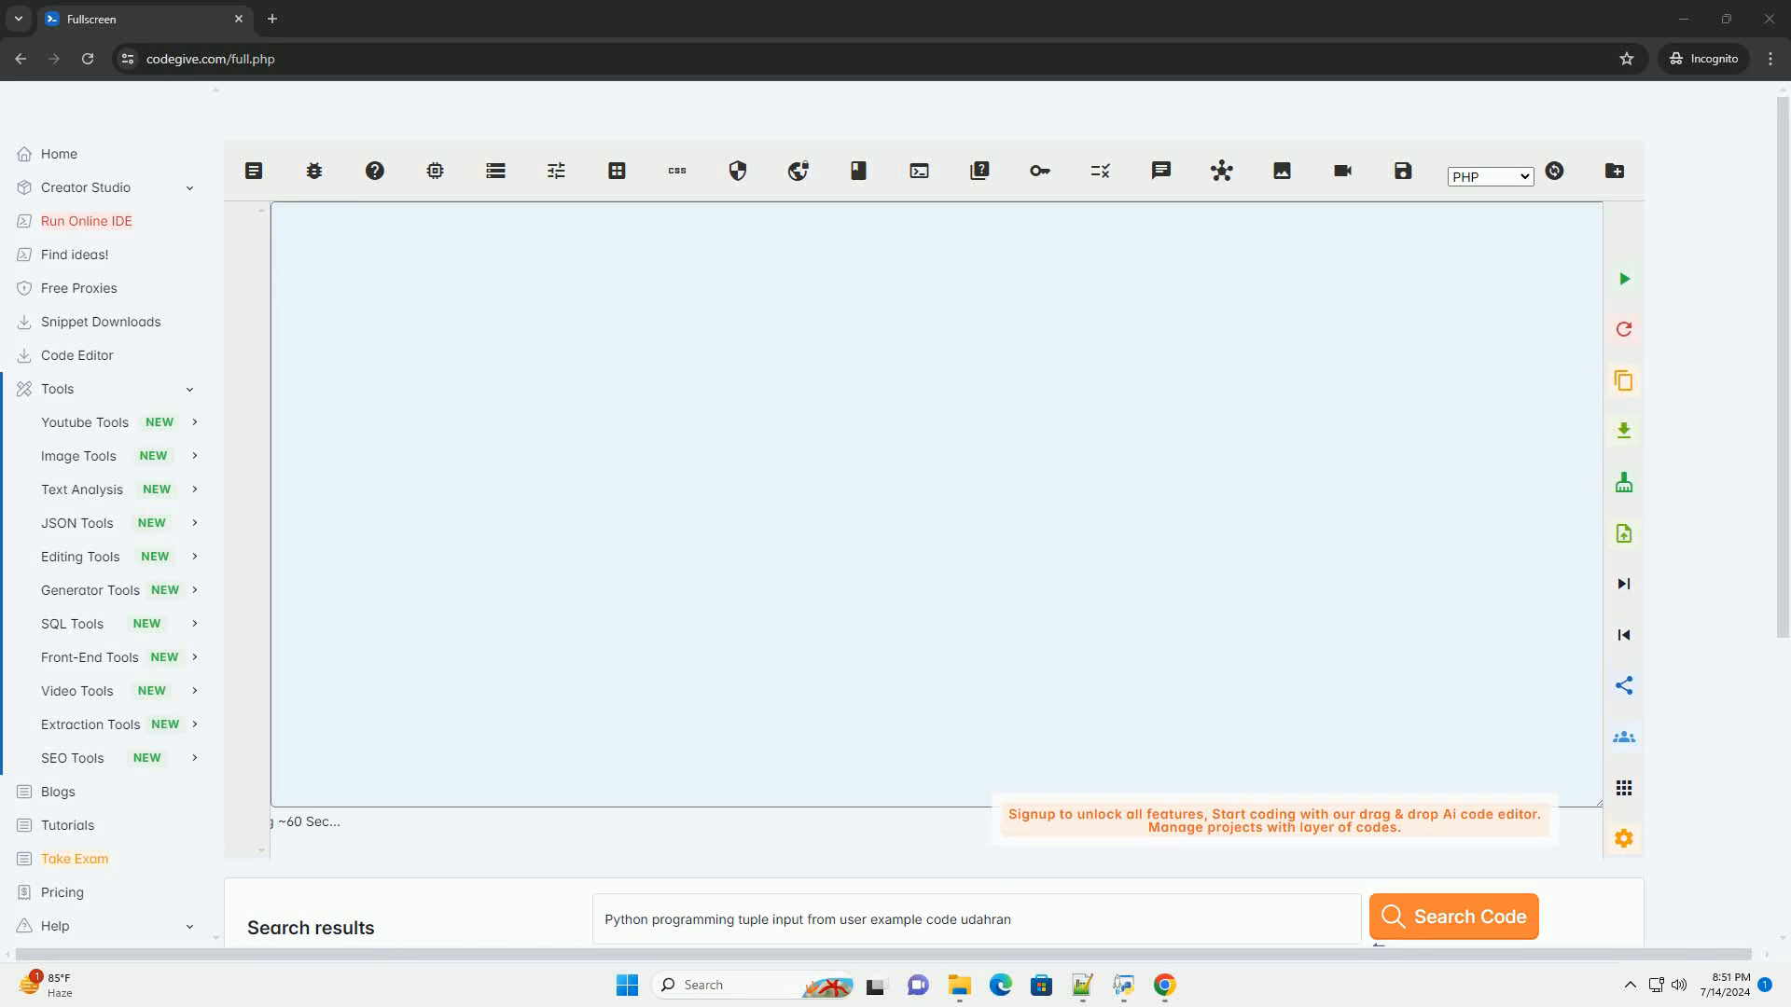
Step: Generate an explanation and Python code for the tuple input query with Search Code
left_click(1453, 916)
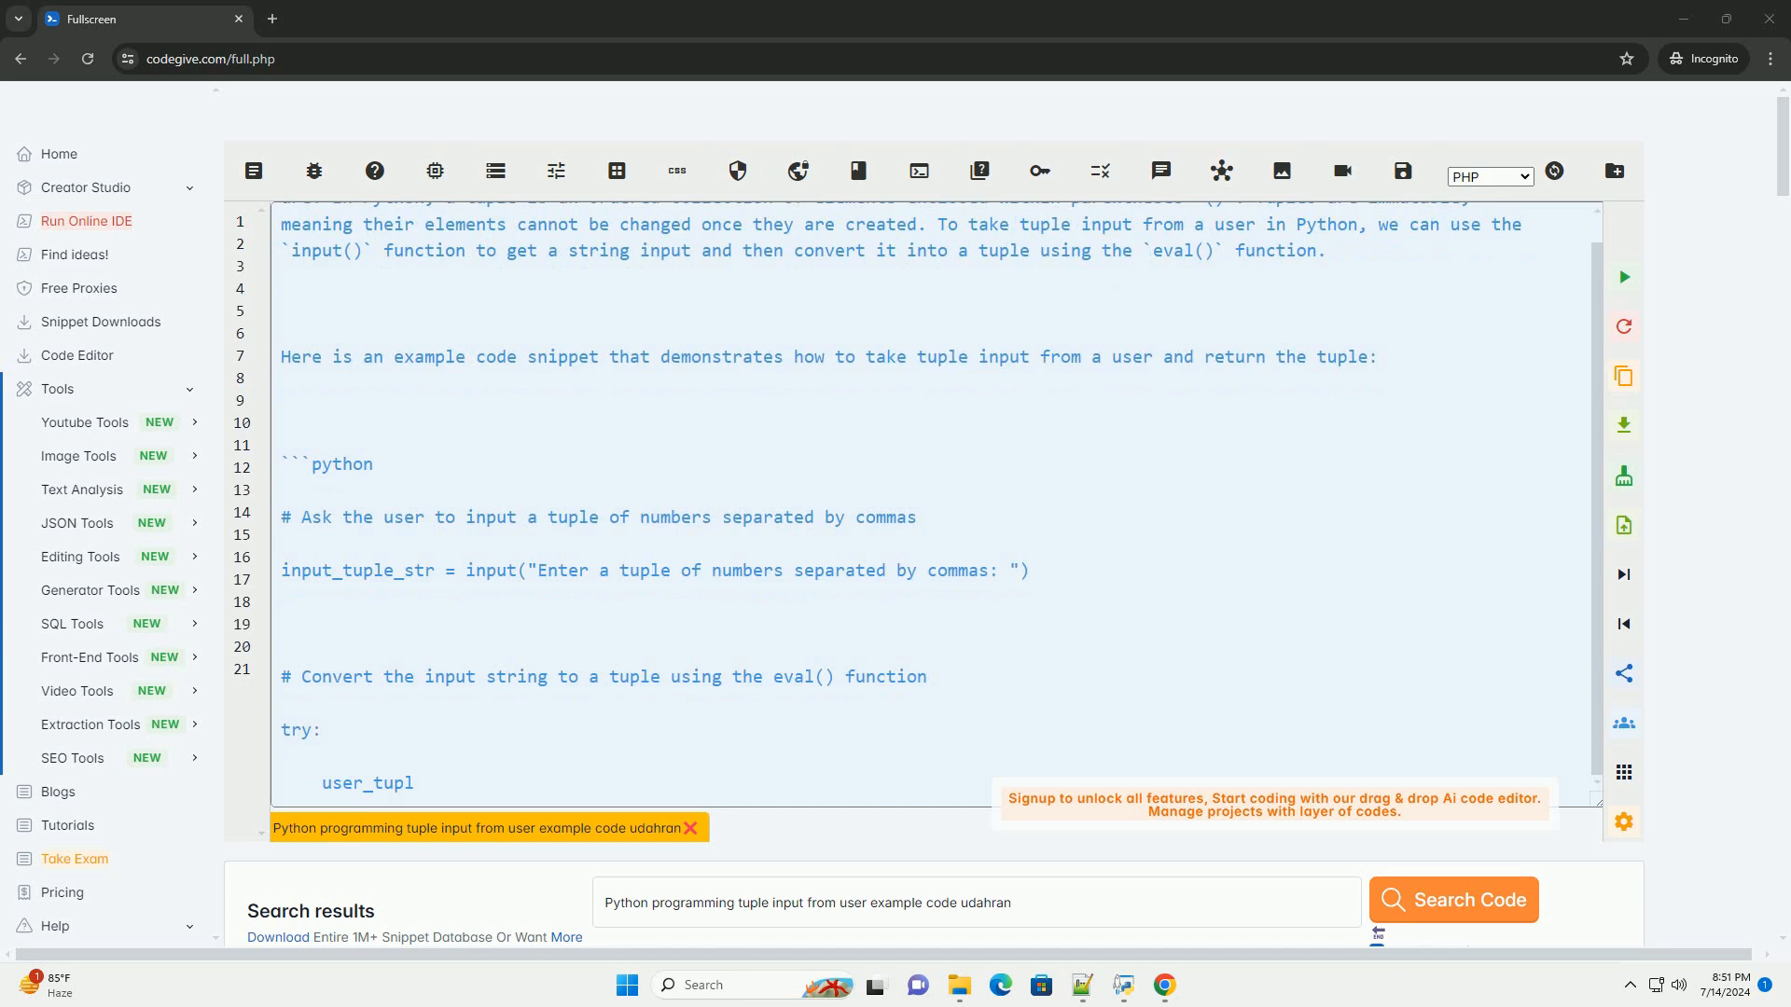
Step: Scroll down as the example adds a try-except check and a loop printing each element
scroll("down", 3)
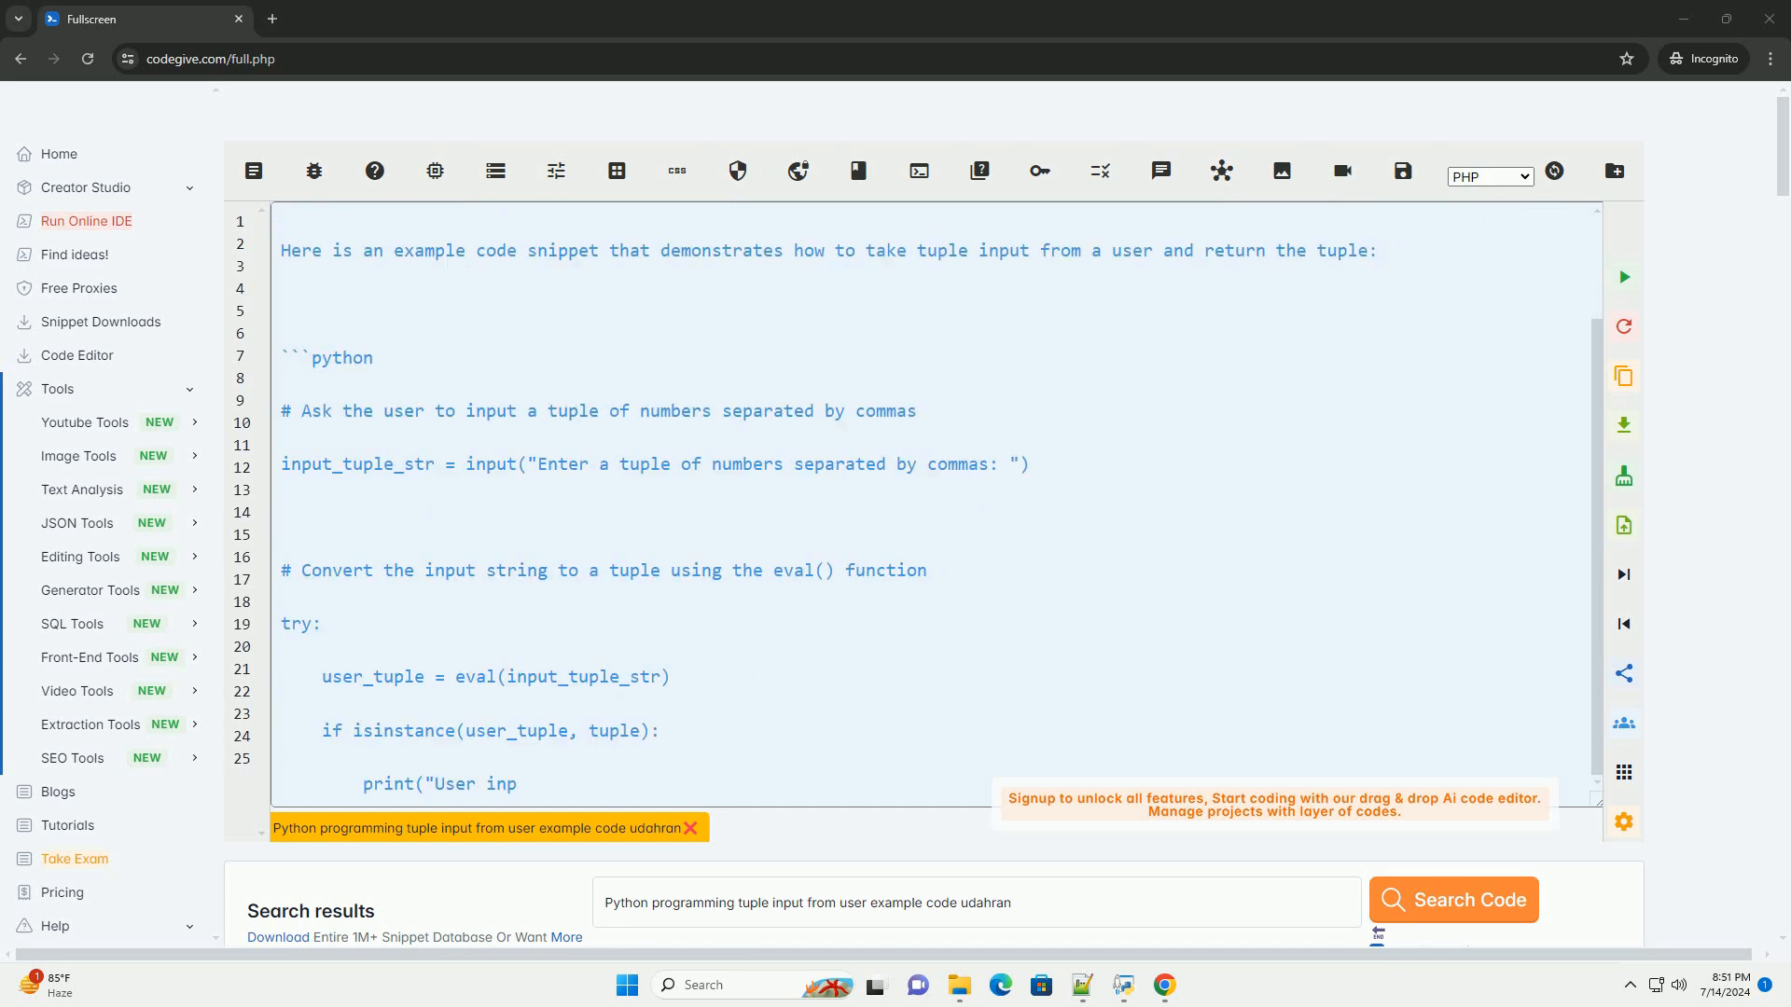
scroll("down", 3)
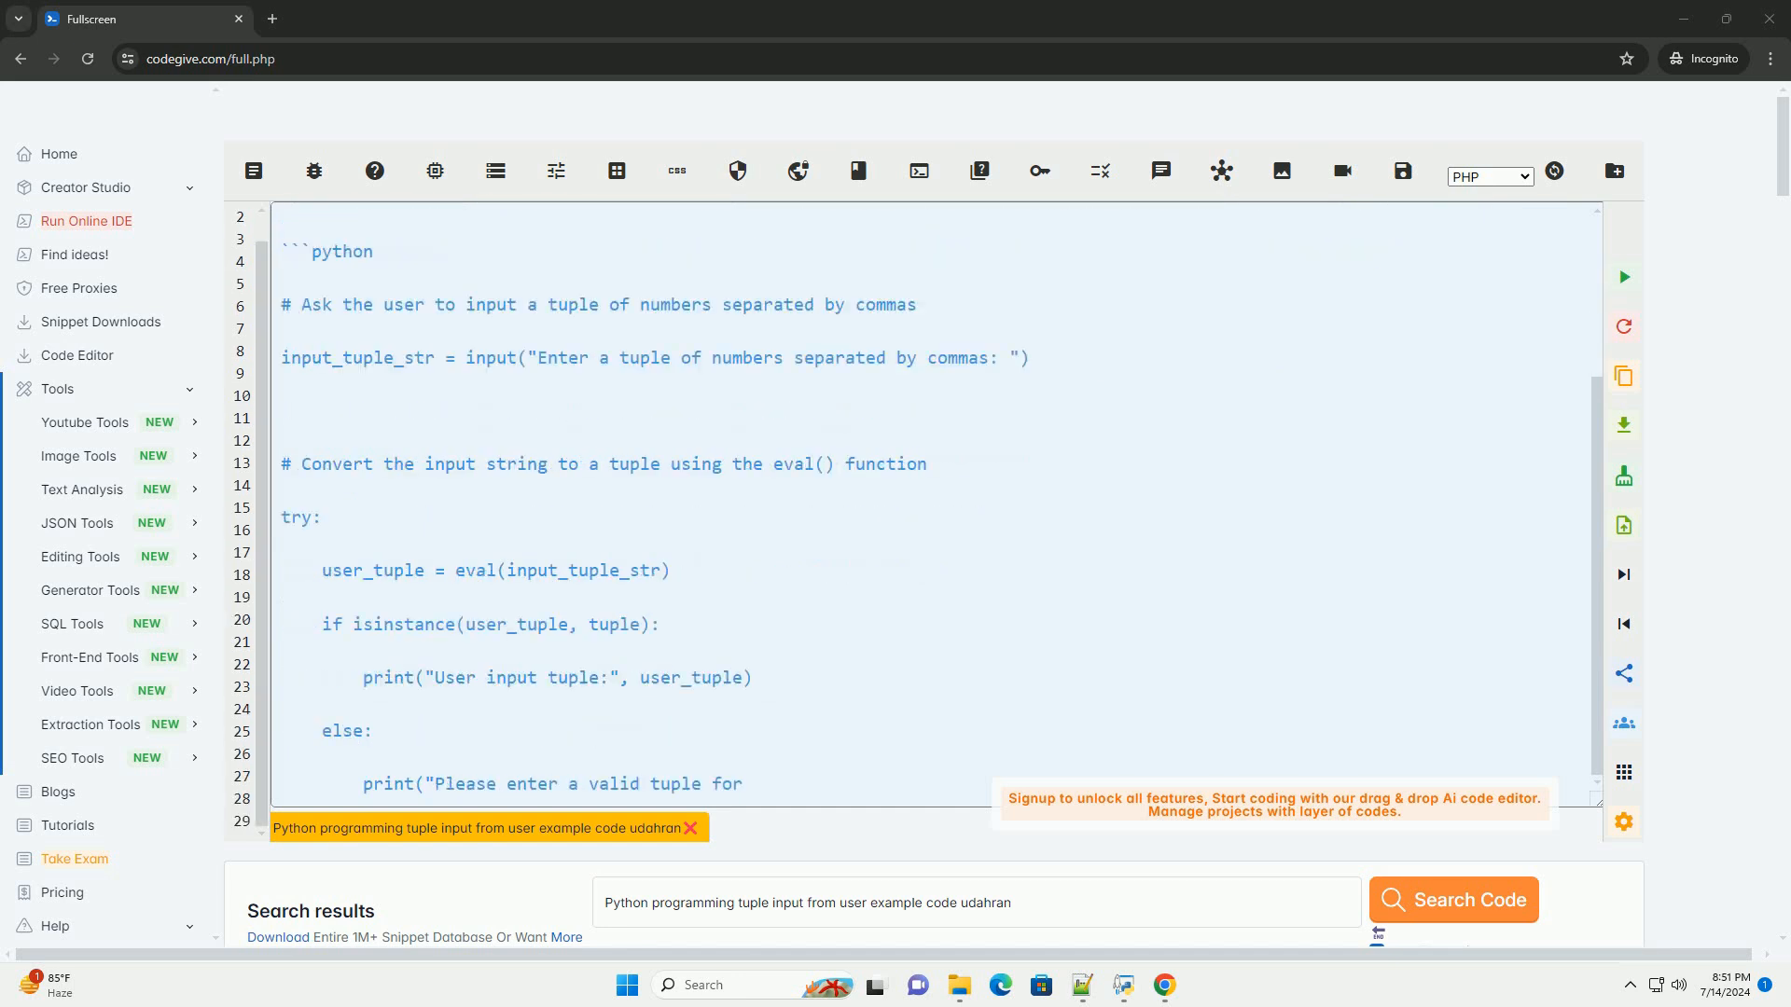
scroll("down", 3)
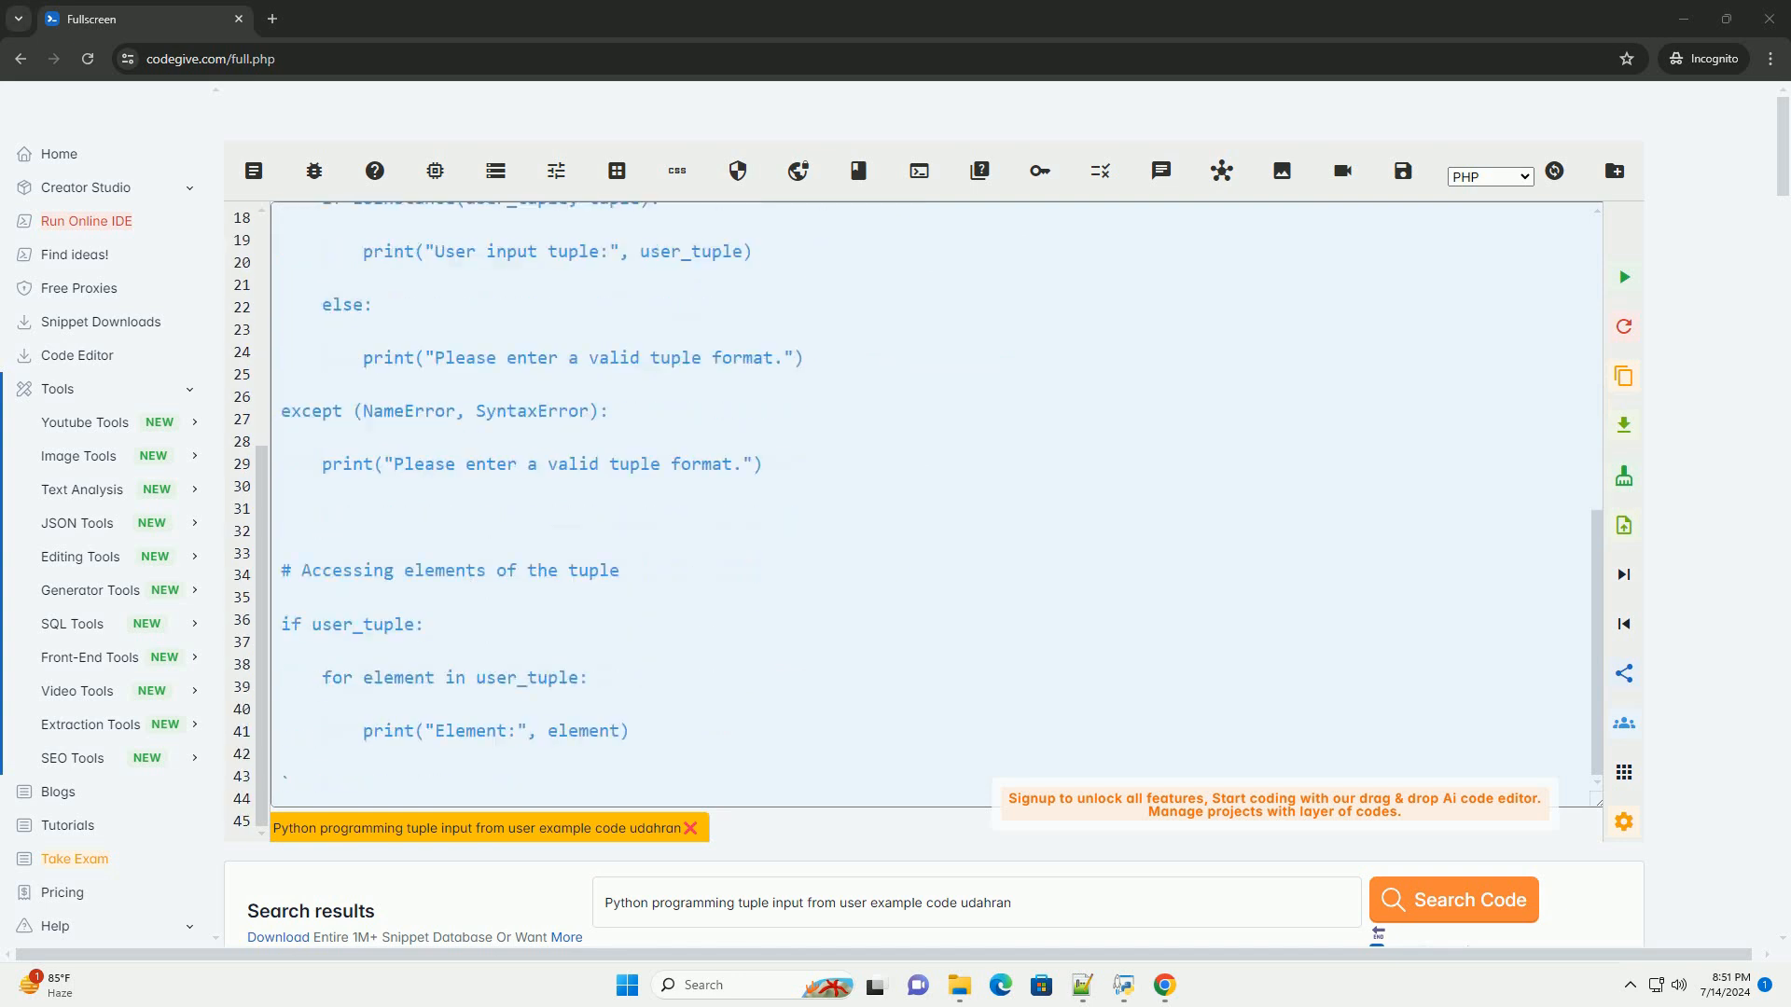
scroll("down", 3)
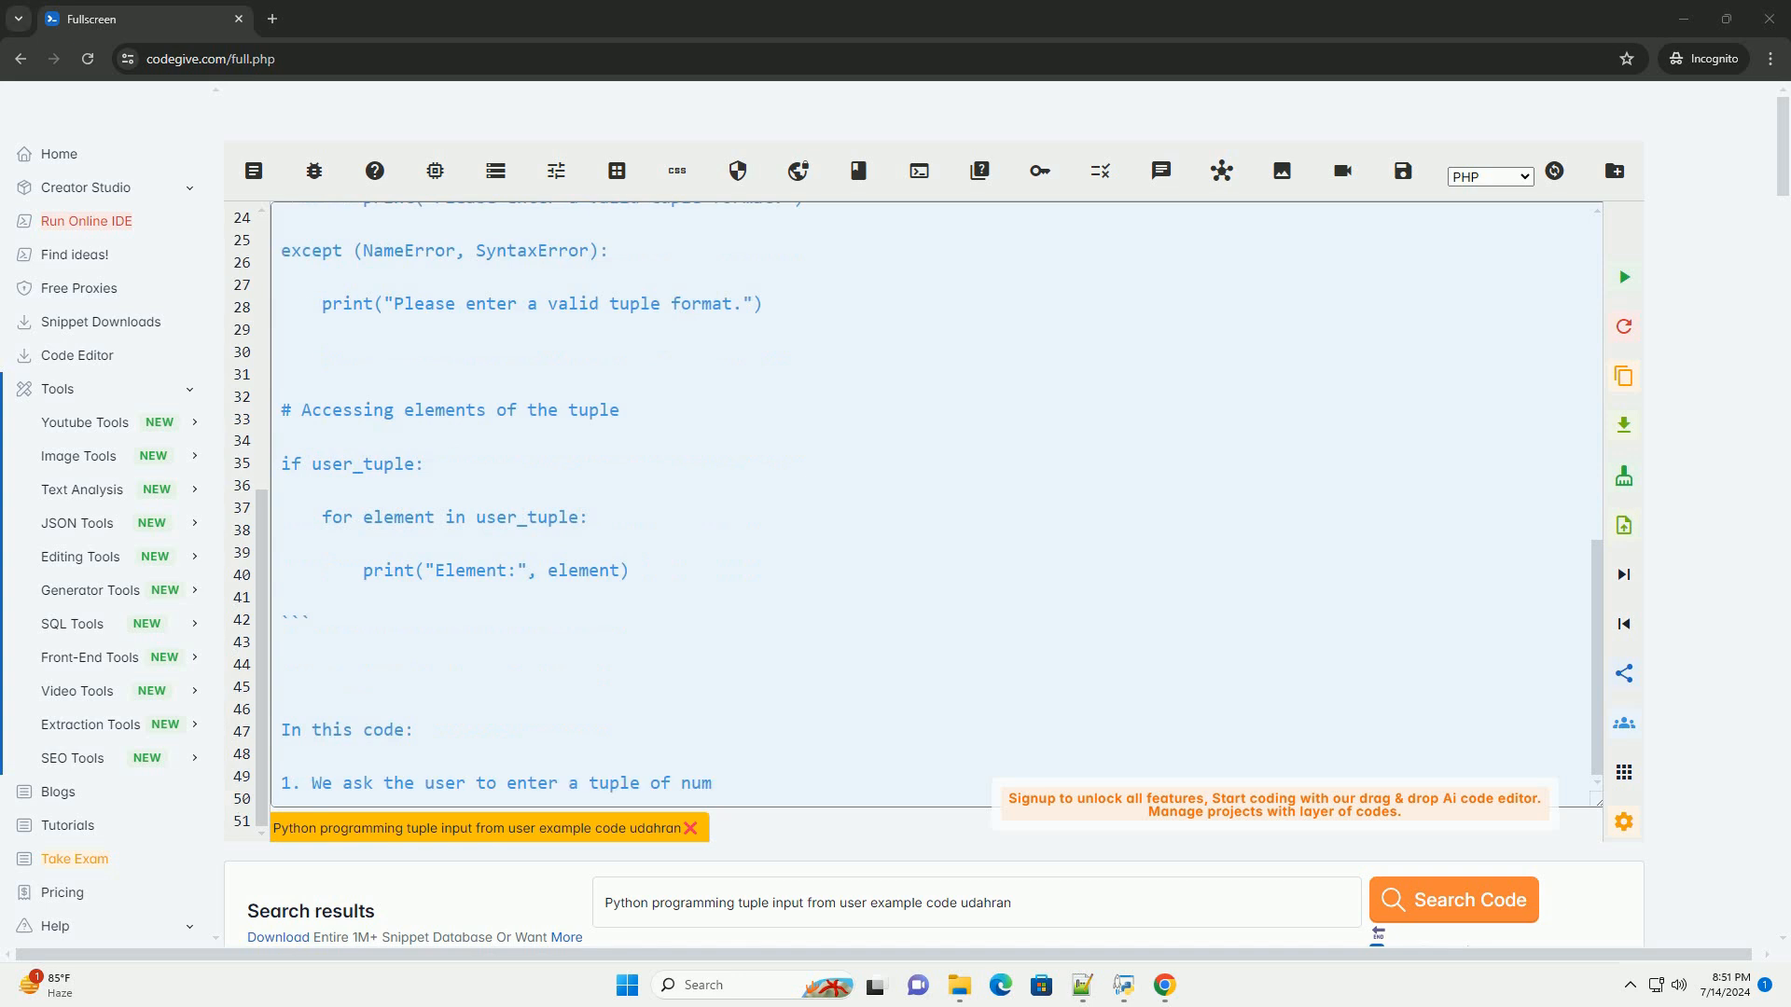
Step: Scroll through the four-point 'In this code:' explanation and the closing note on running it
scroll("down", 3)
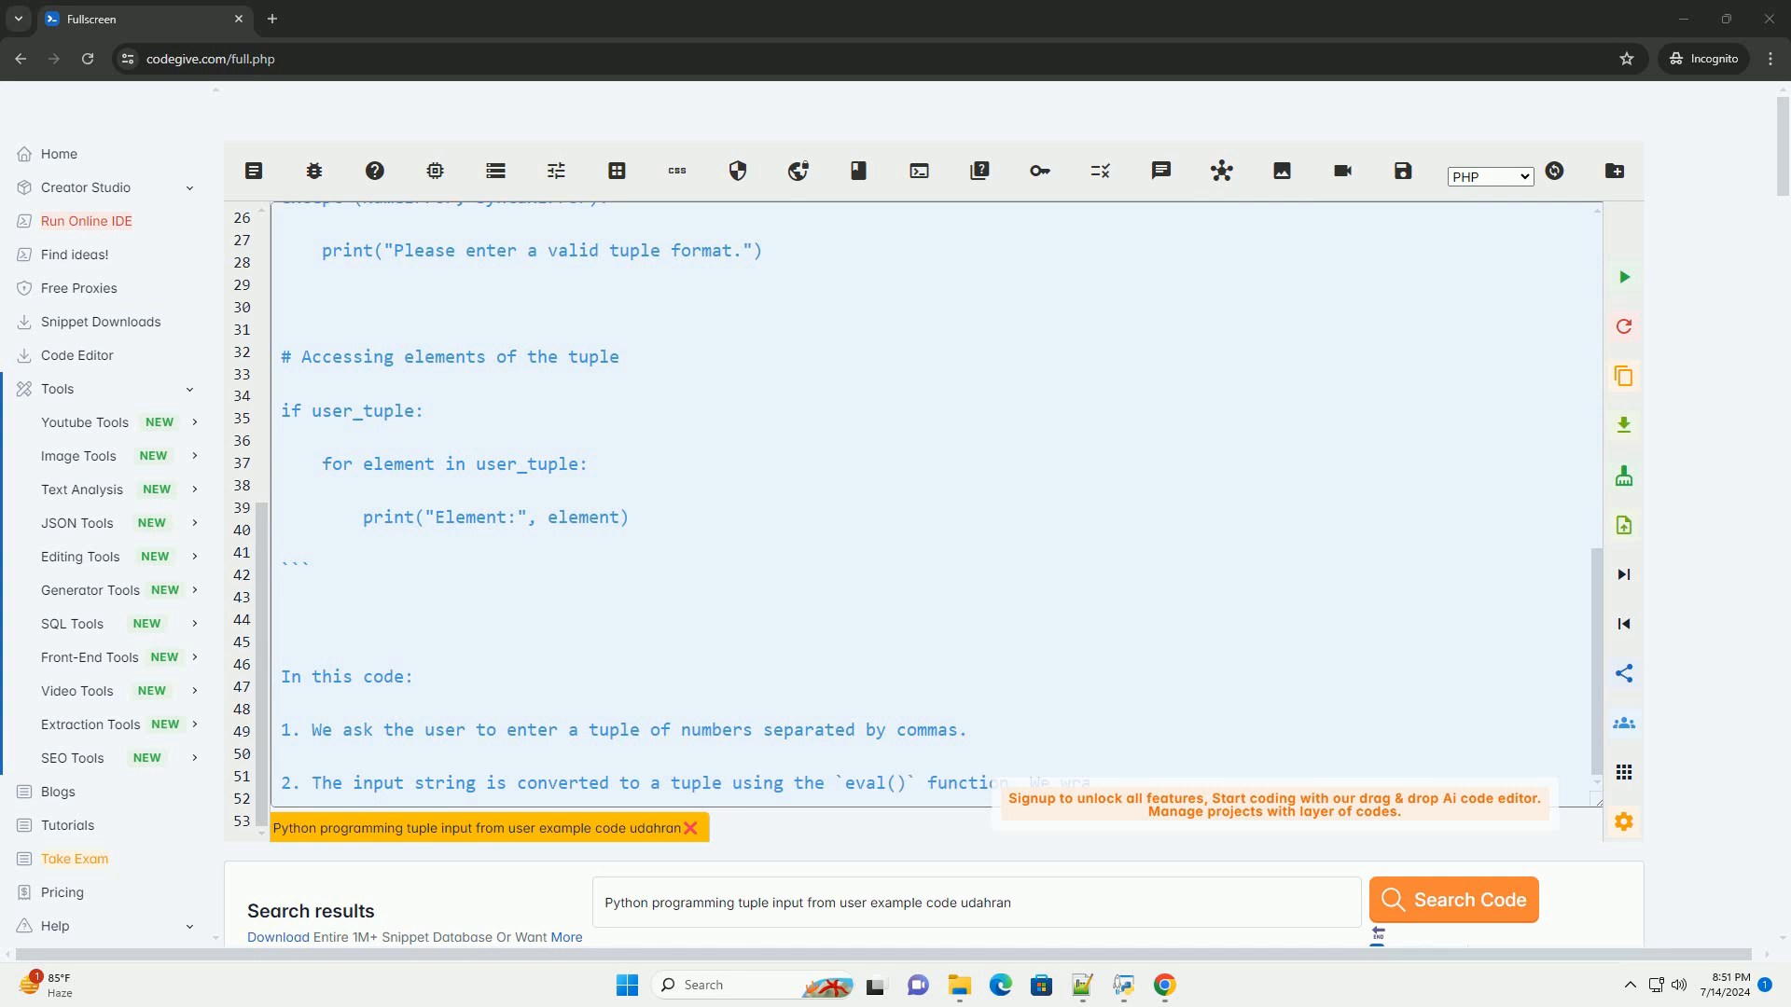
scroll("down", 3)
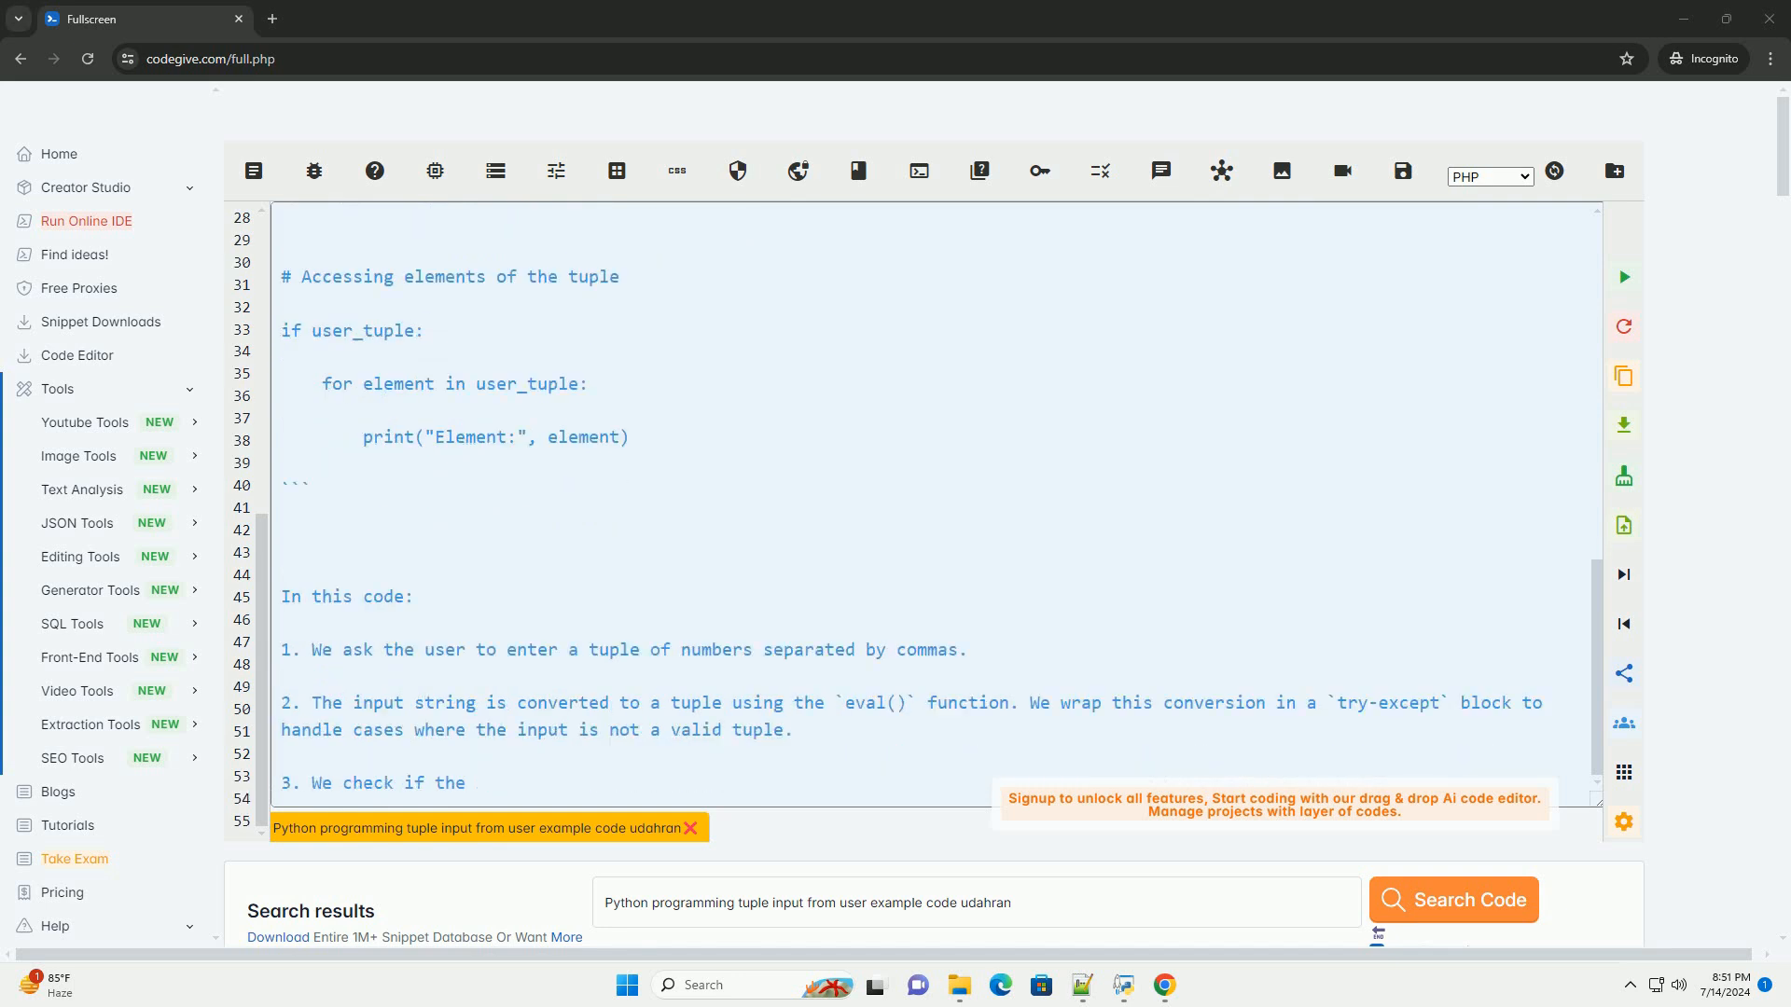
scroll("down", 3)
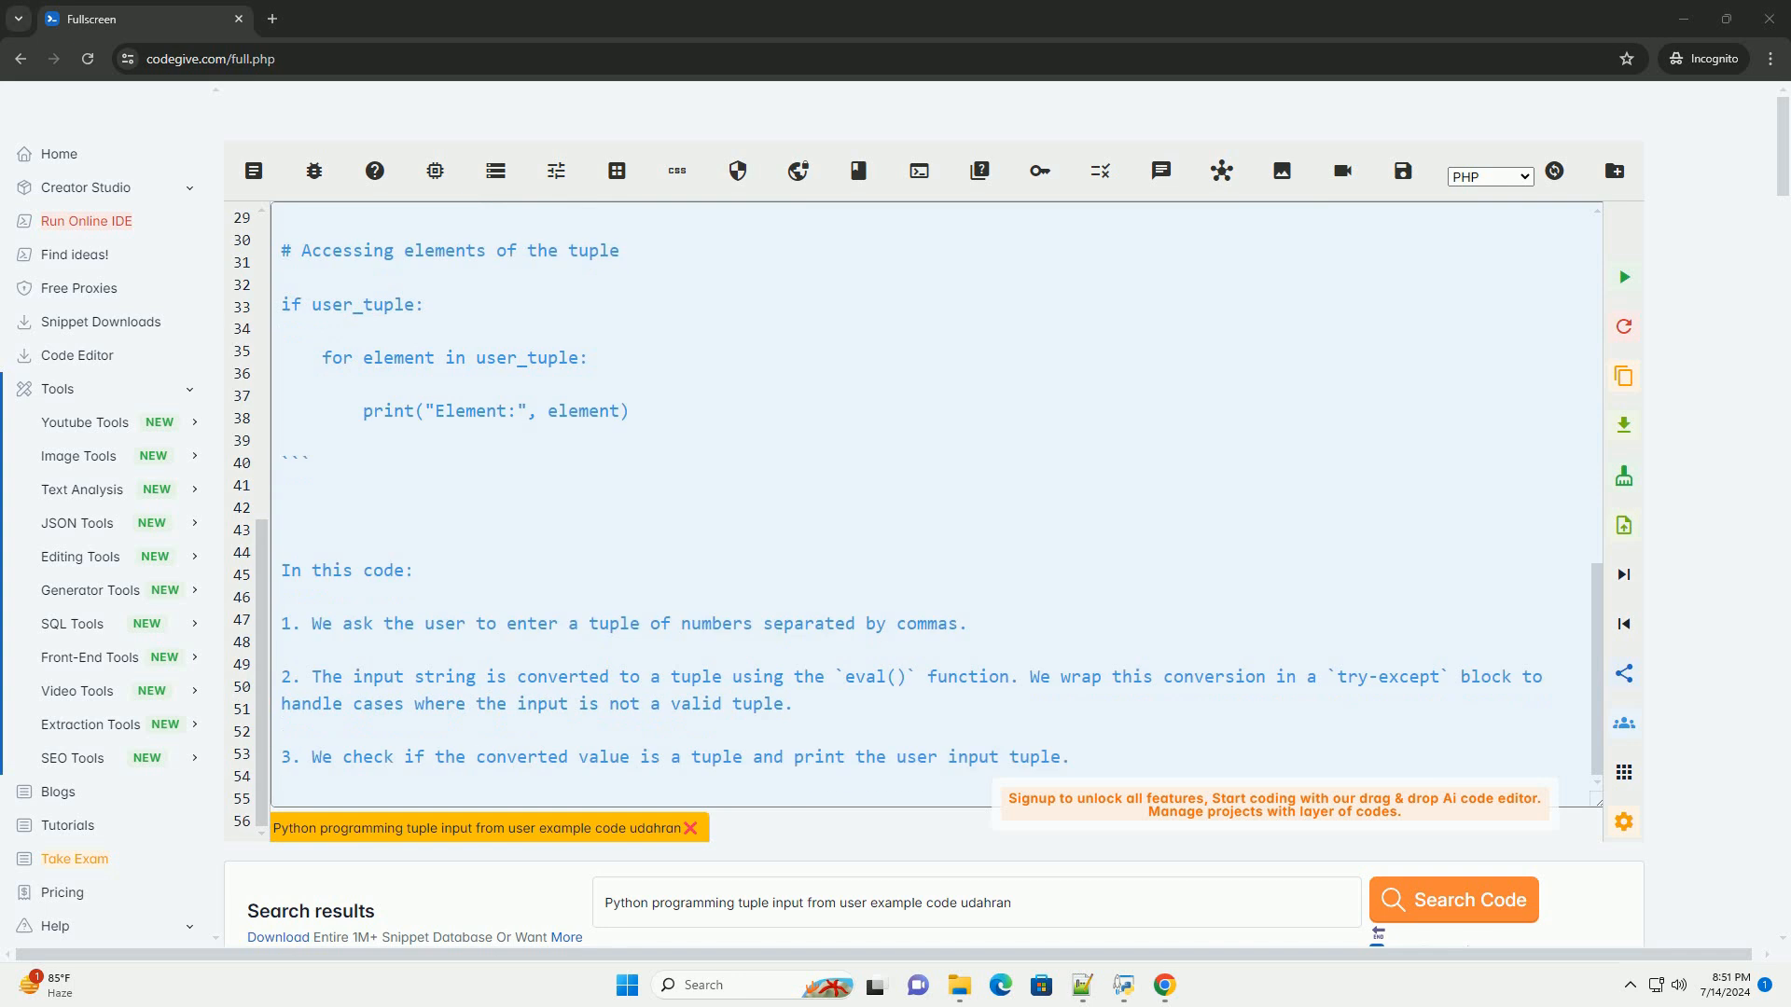
scroll("down", 3)
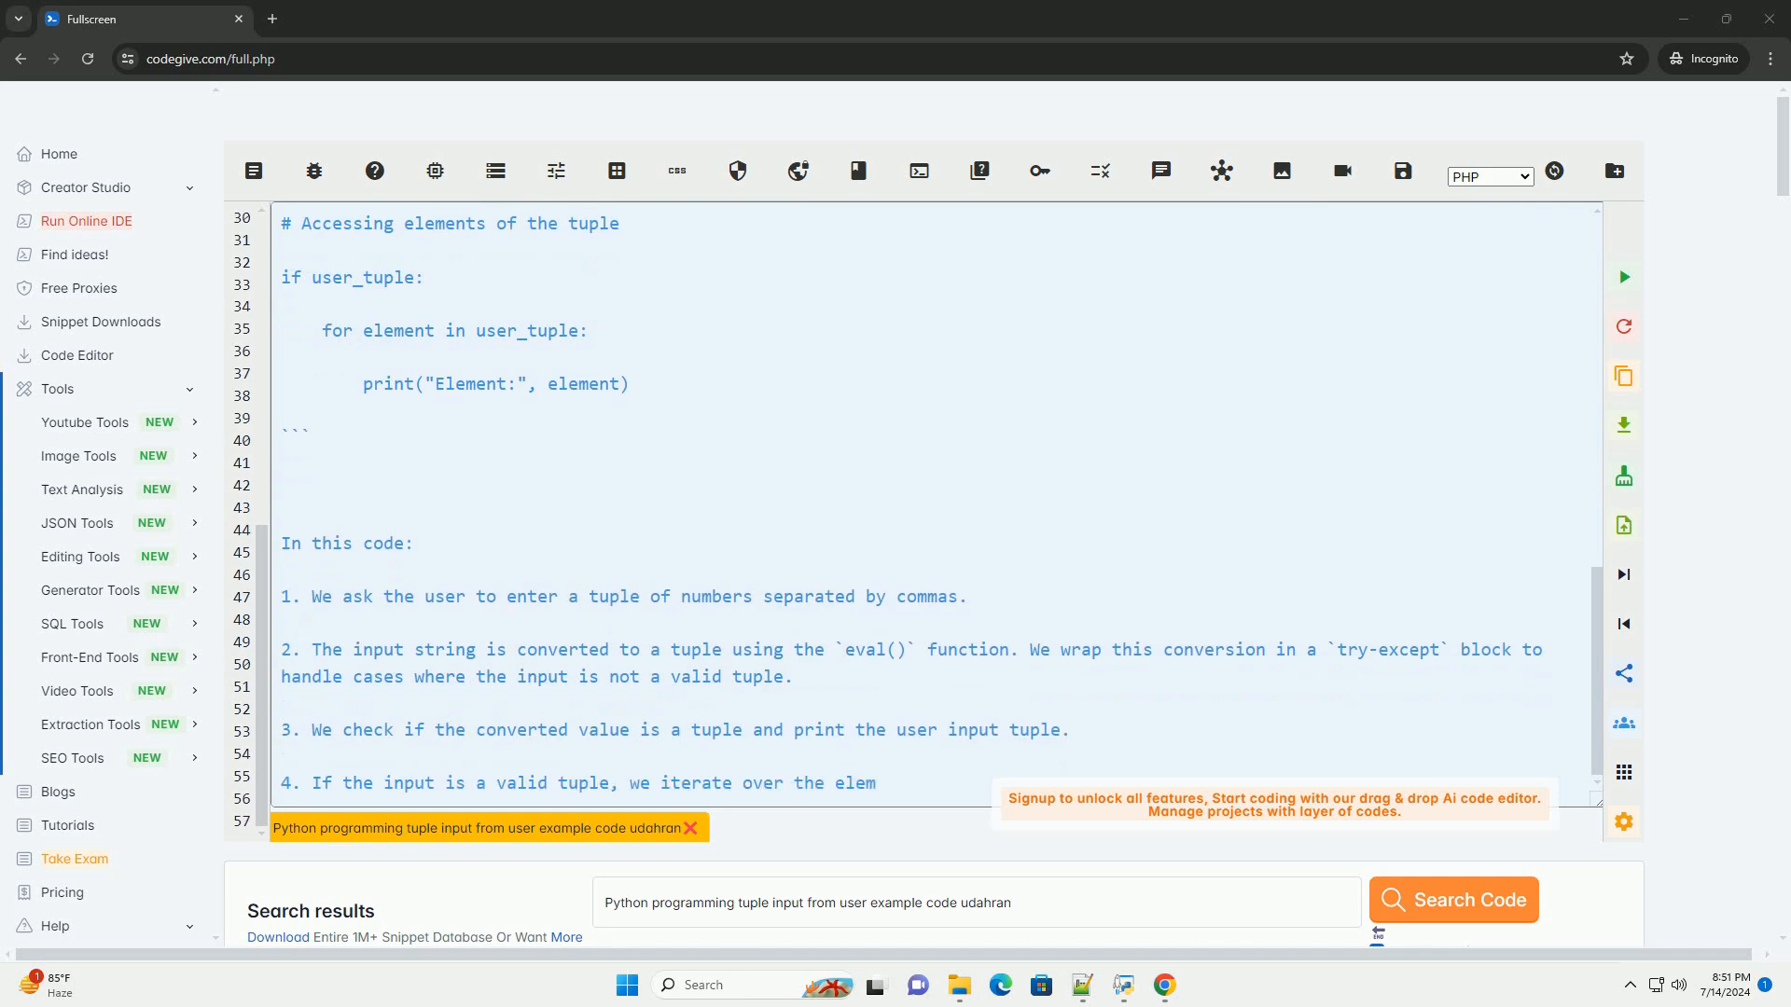
scroll("down", 3)
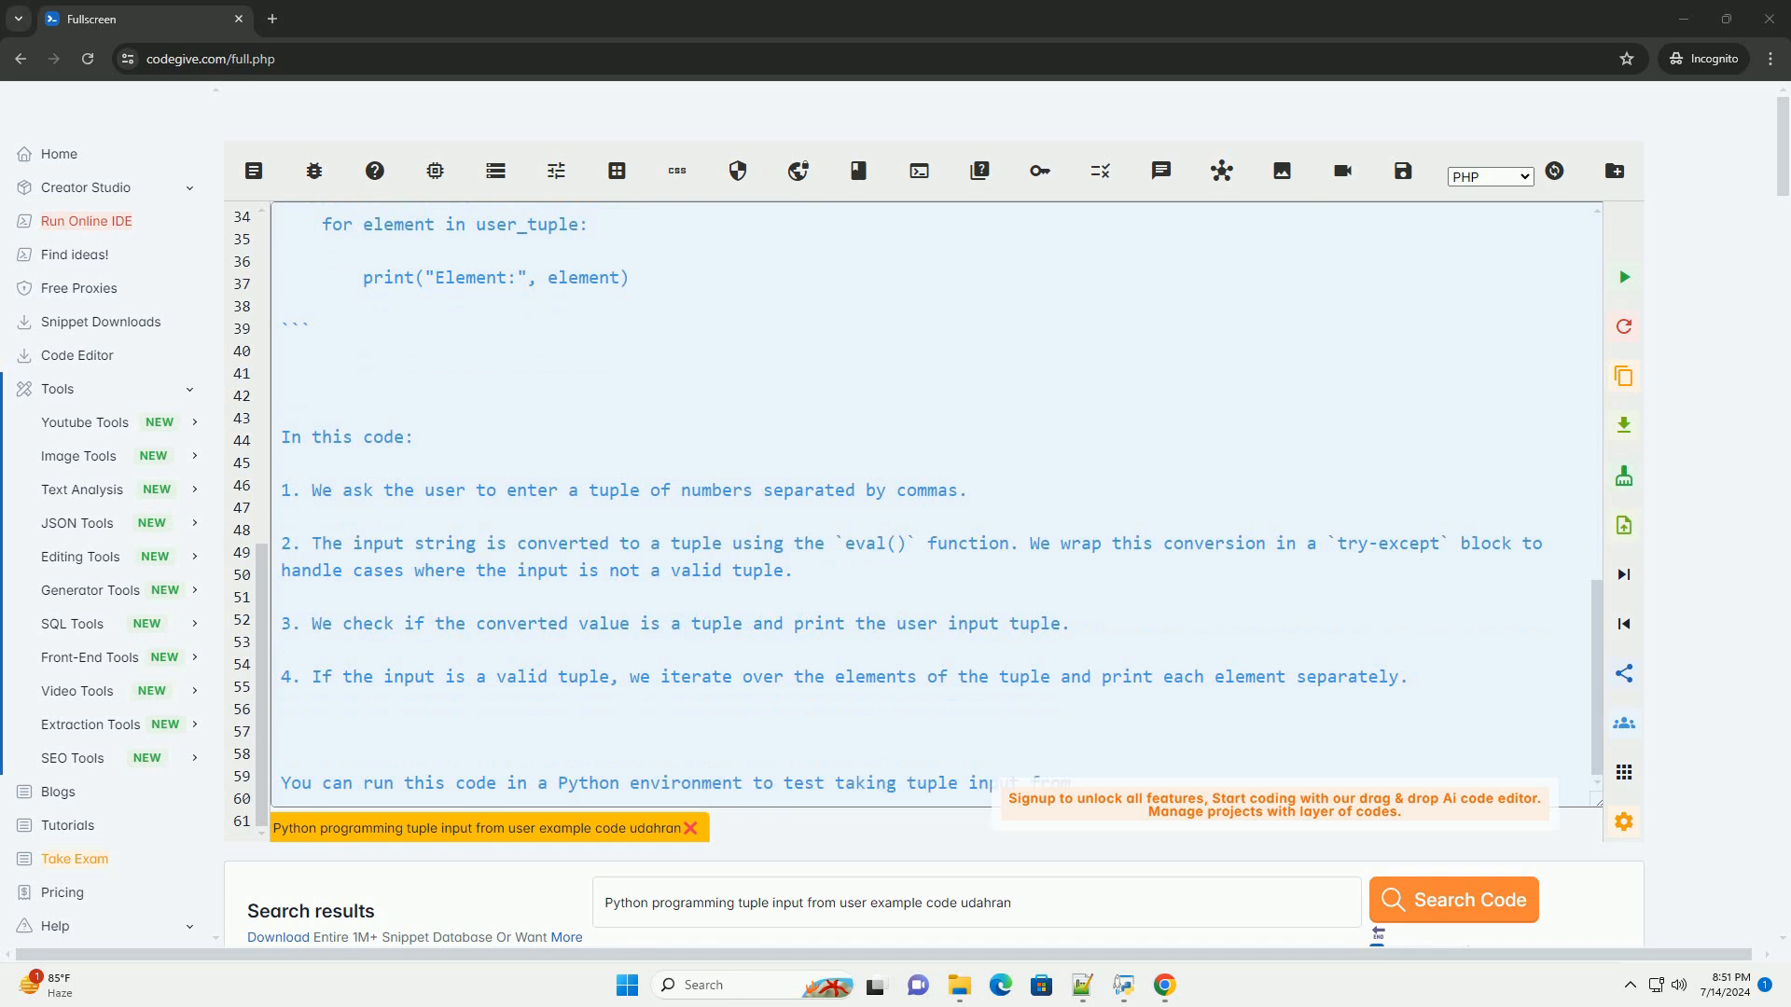
scroll("down", 3)
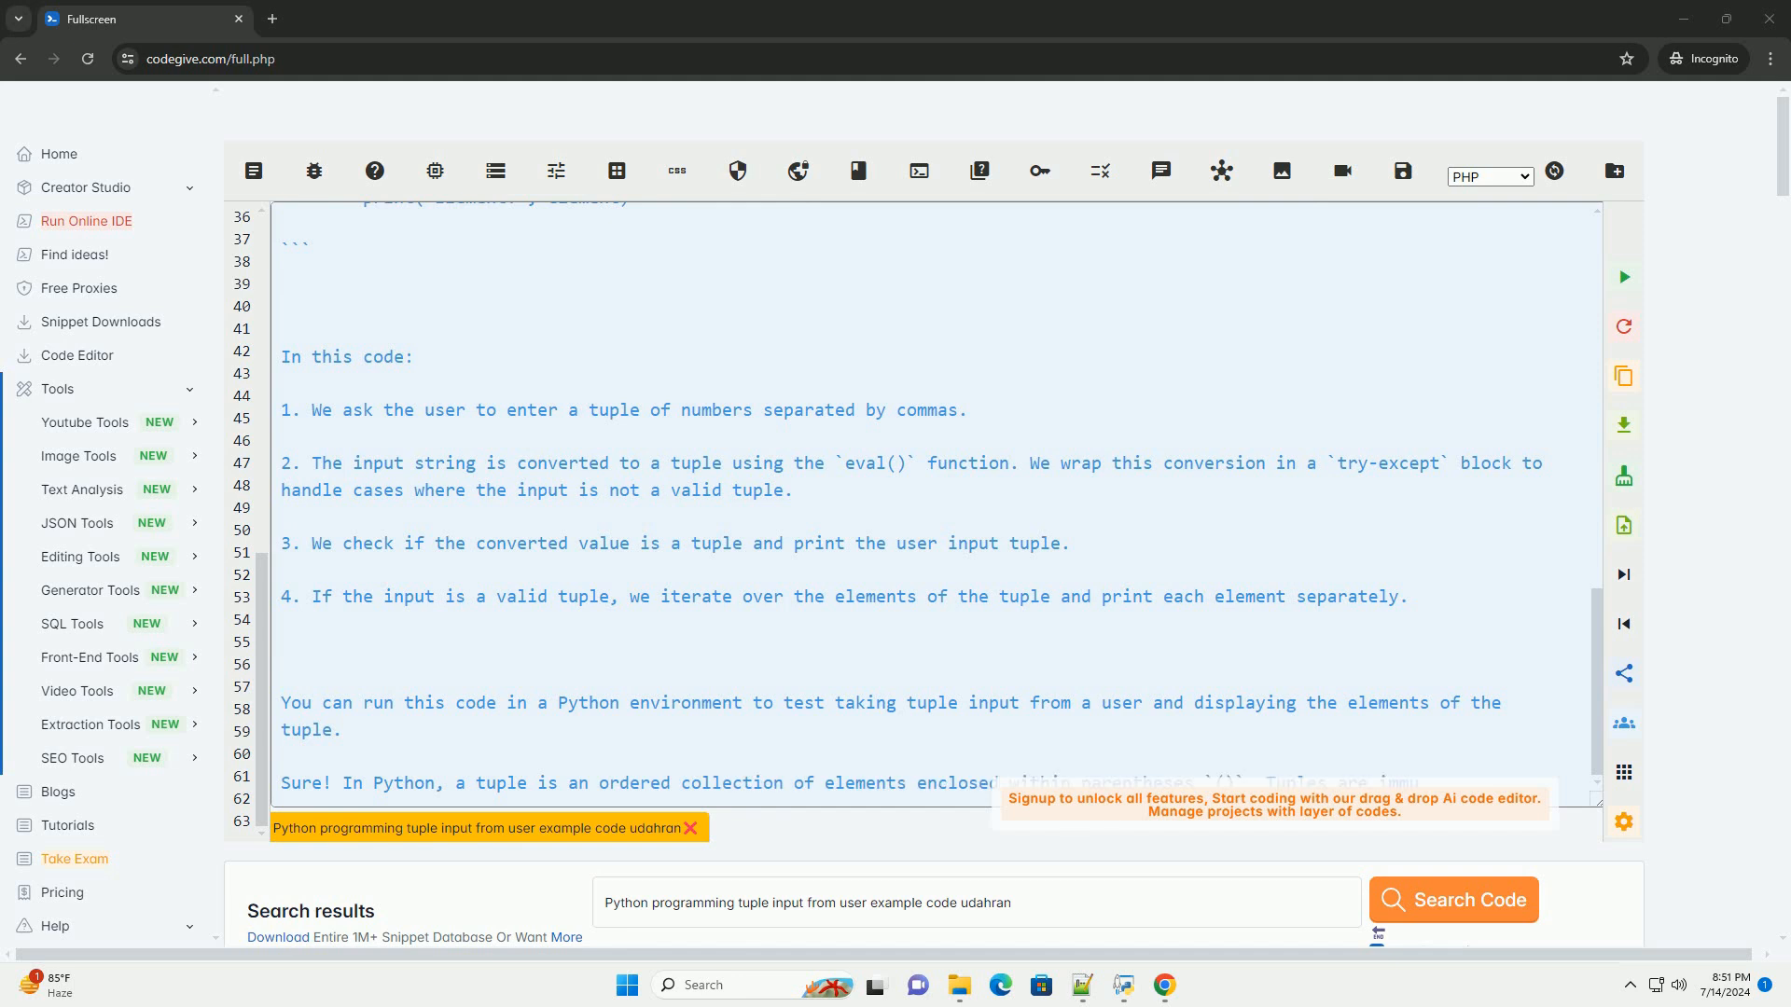
Step: Scroll down through the repeated tuple explanation and the second example's input prompt line
scroll("down", 3)
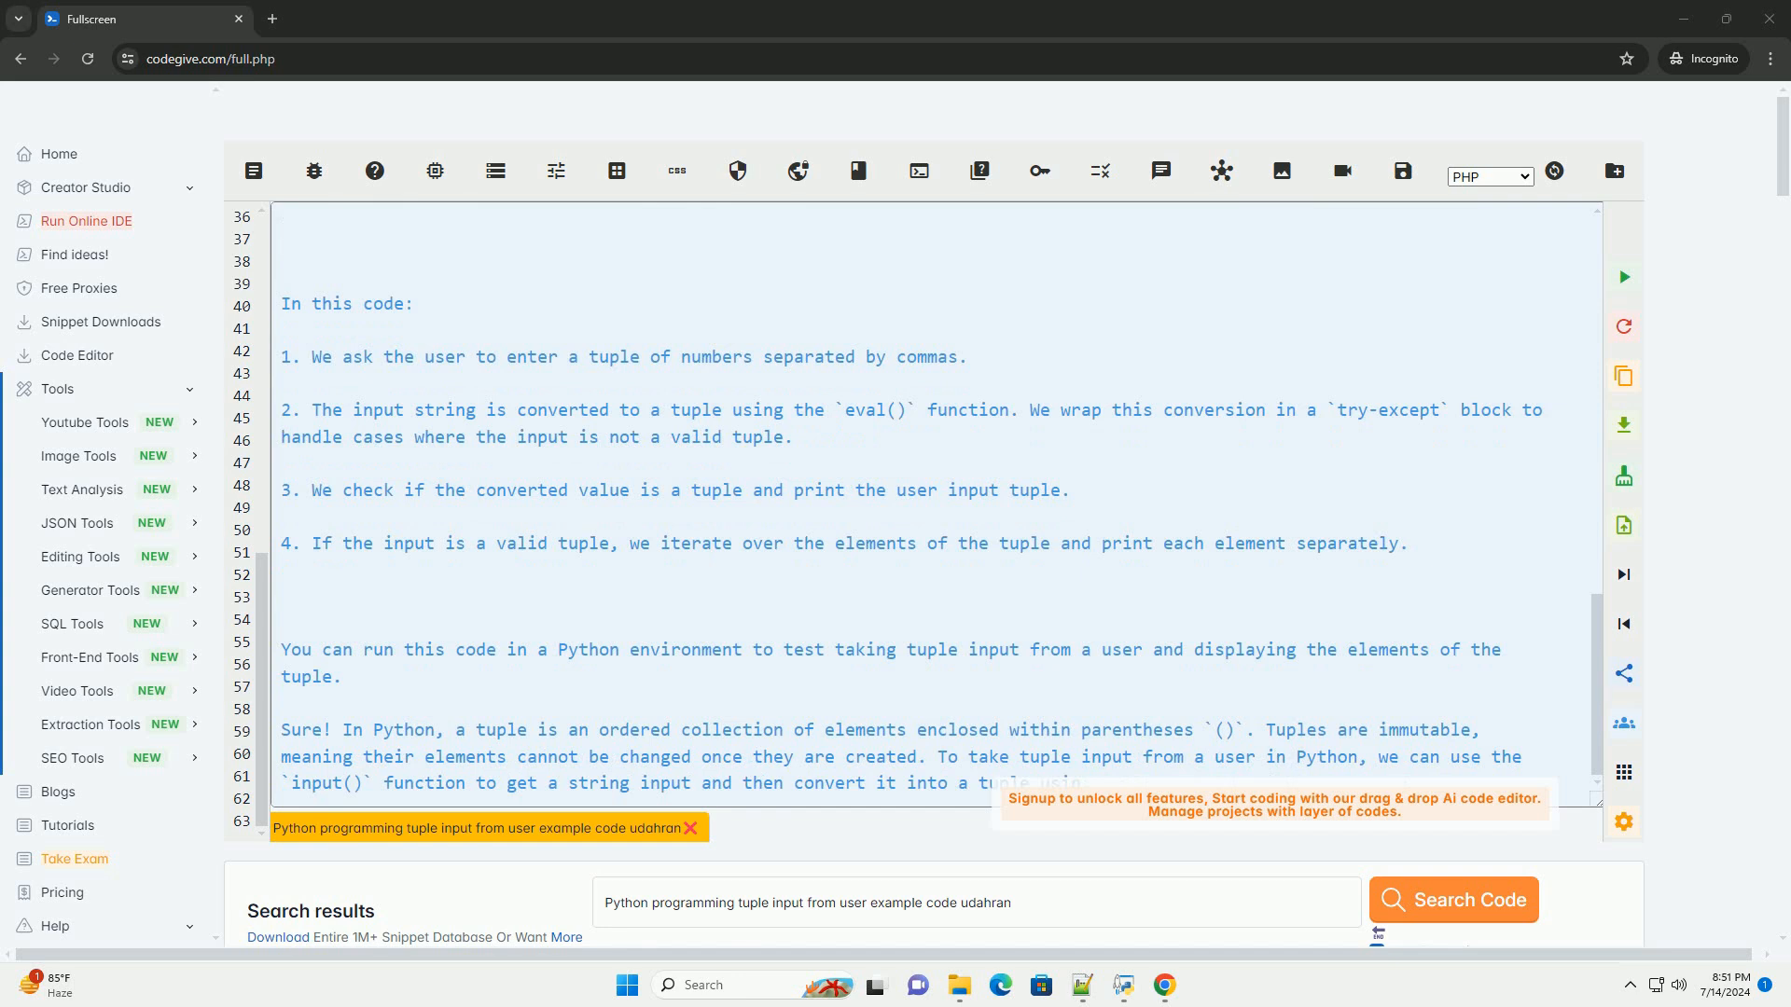
scroll("down", 3)
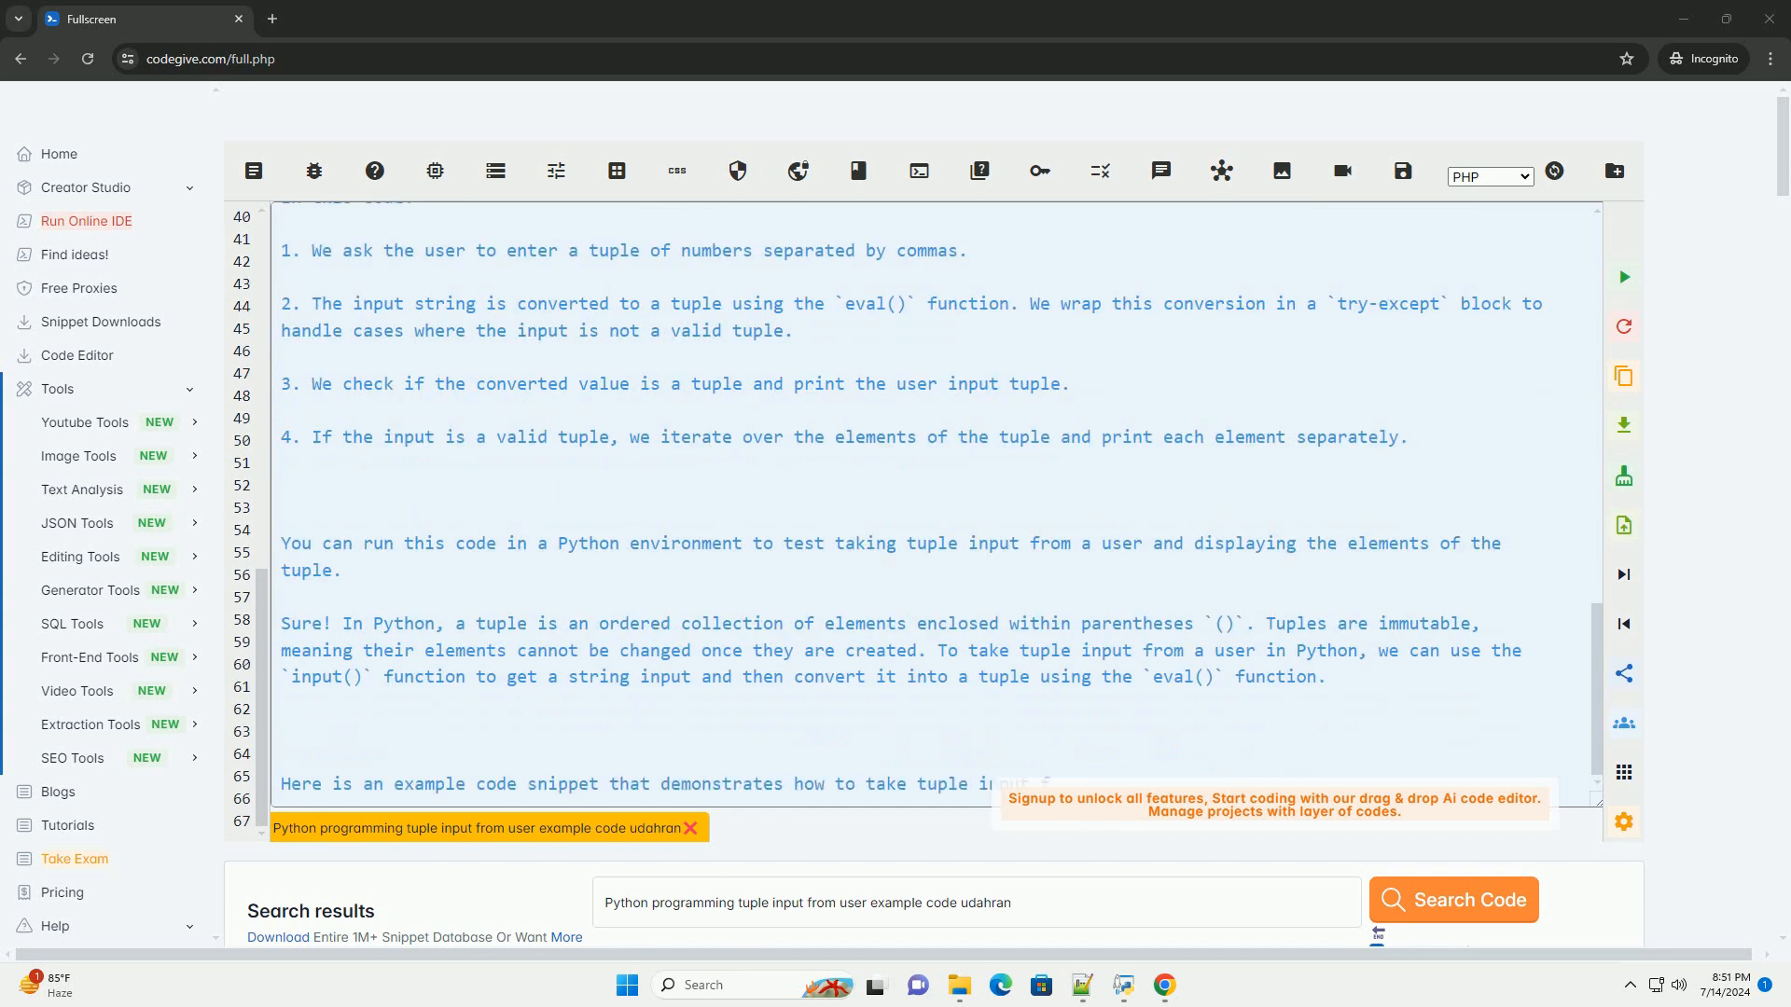
scroll("down", 3)
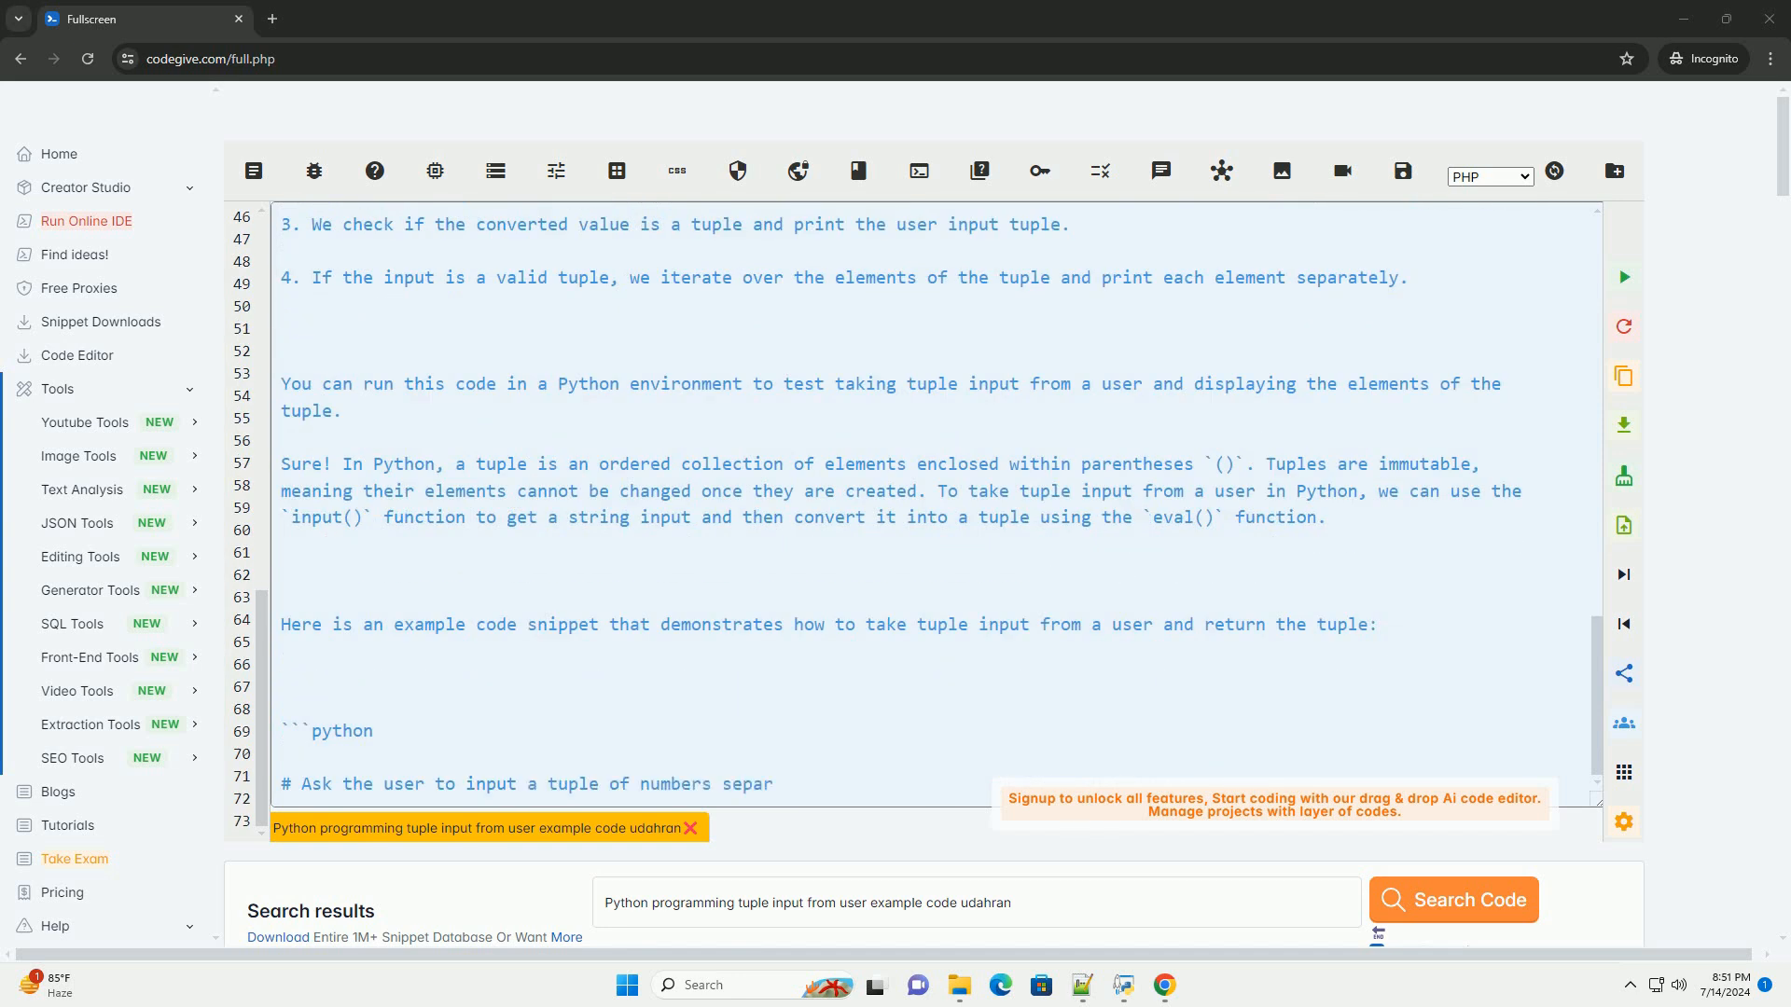
scroll("down", 3)
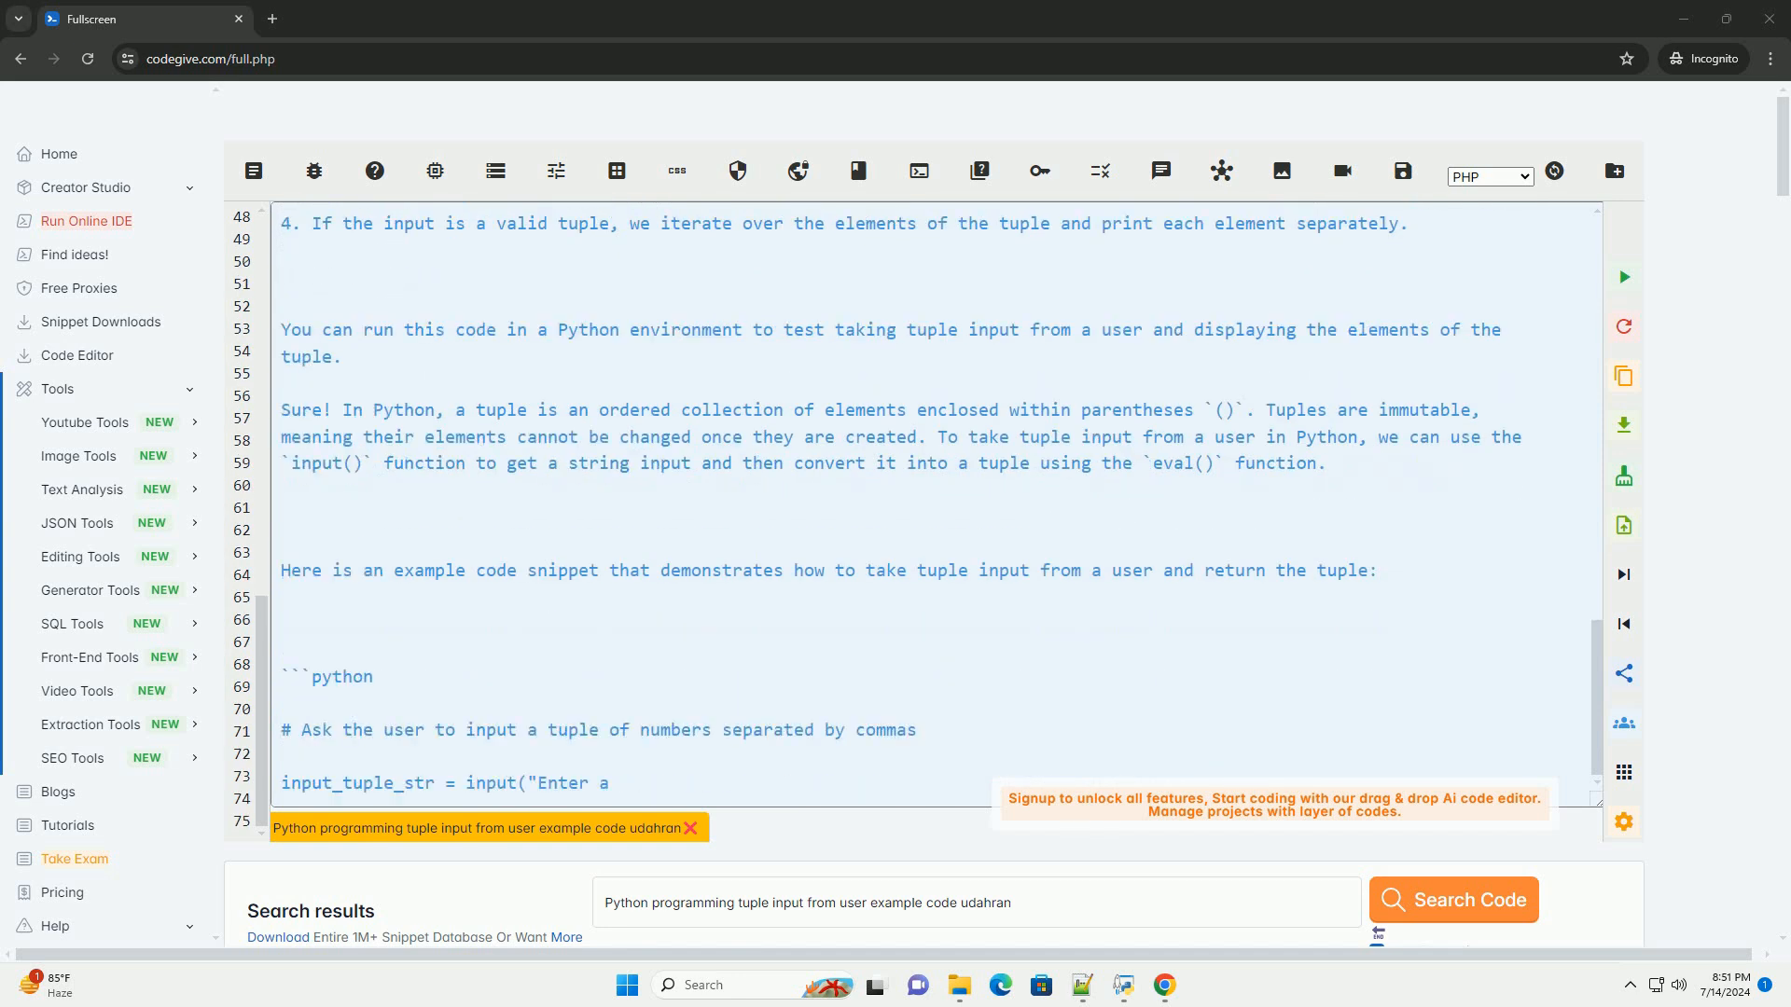
scroll("down", 3)
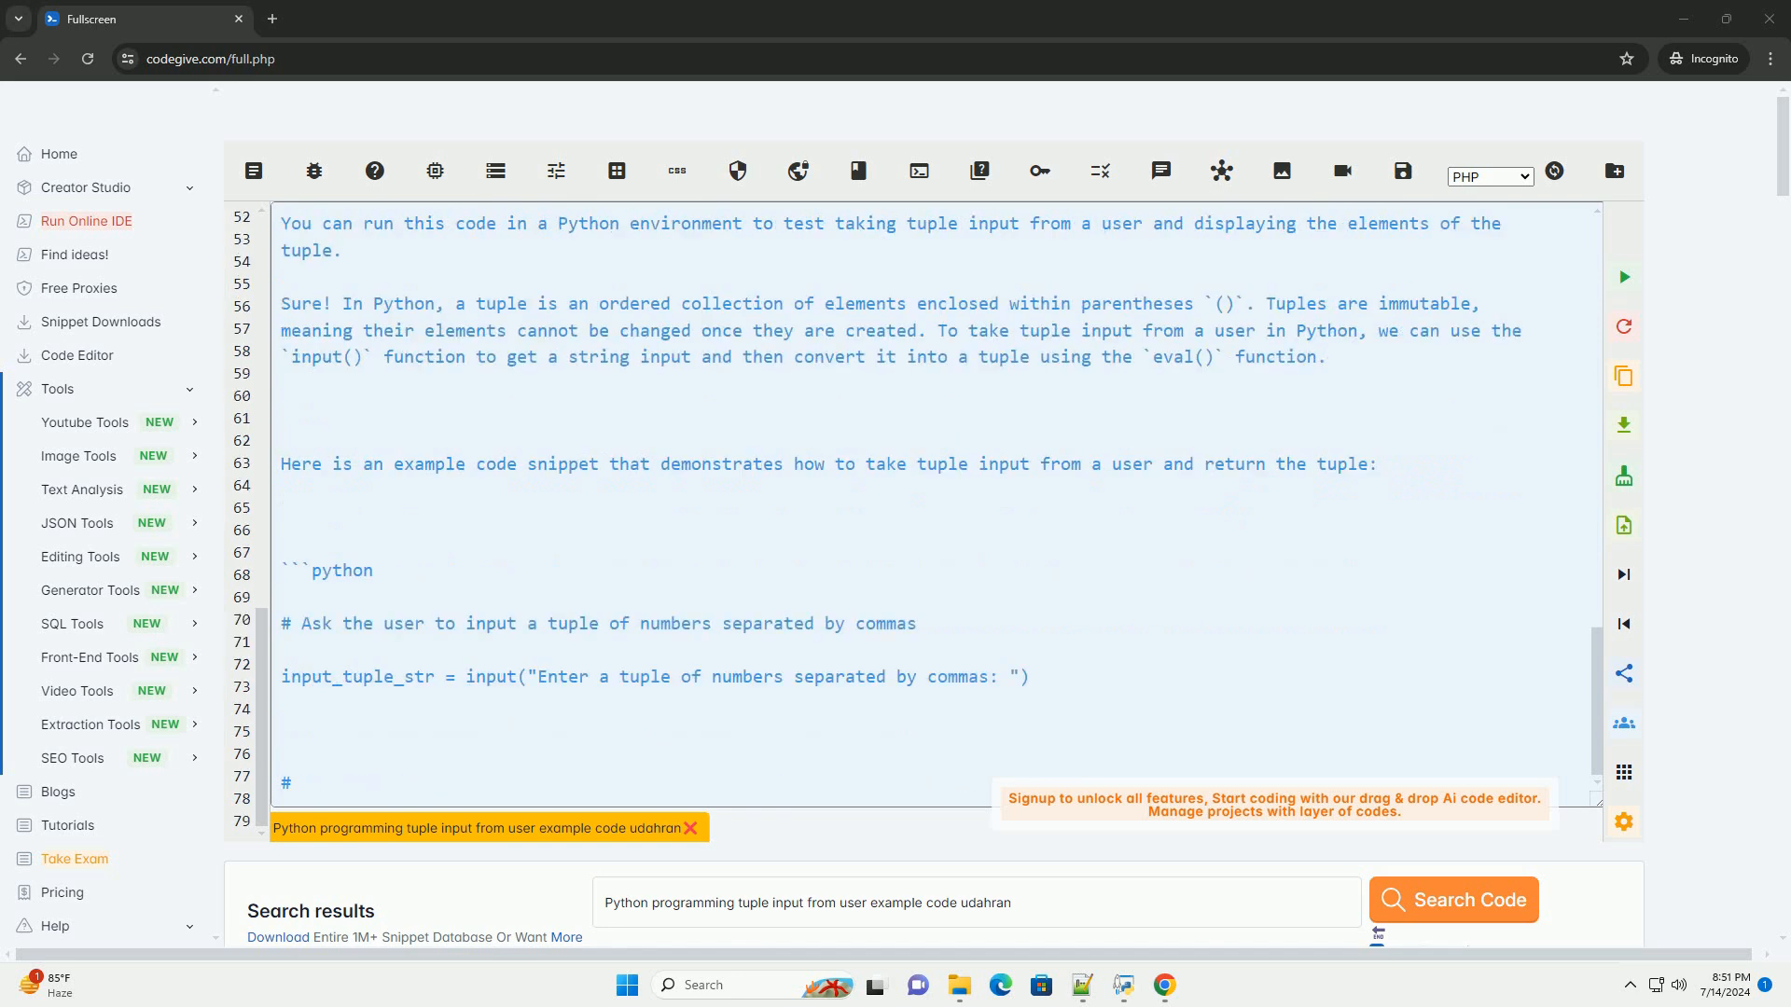